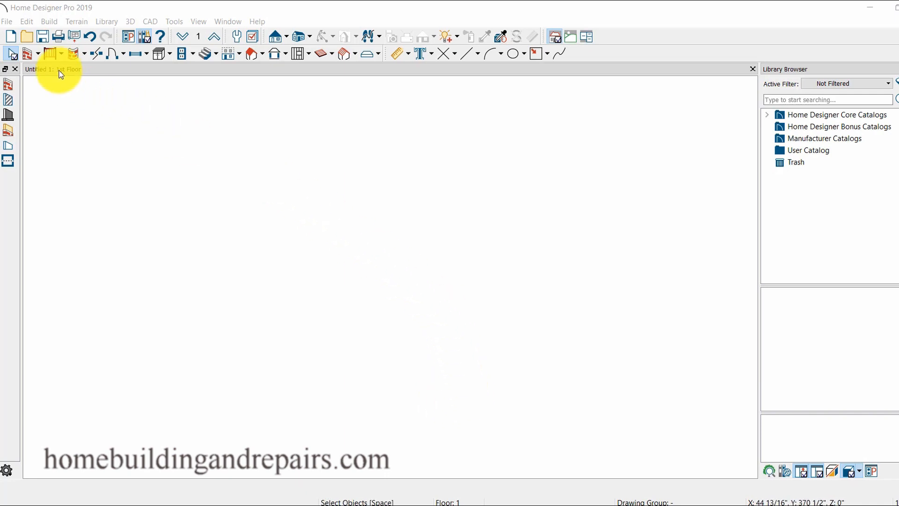
Draw exterior walls with the Straight Exterior Wall tool to close a rectangular living area.
left_click(51, 52)
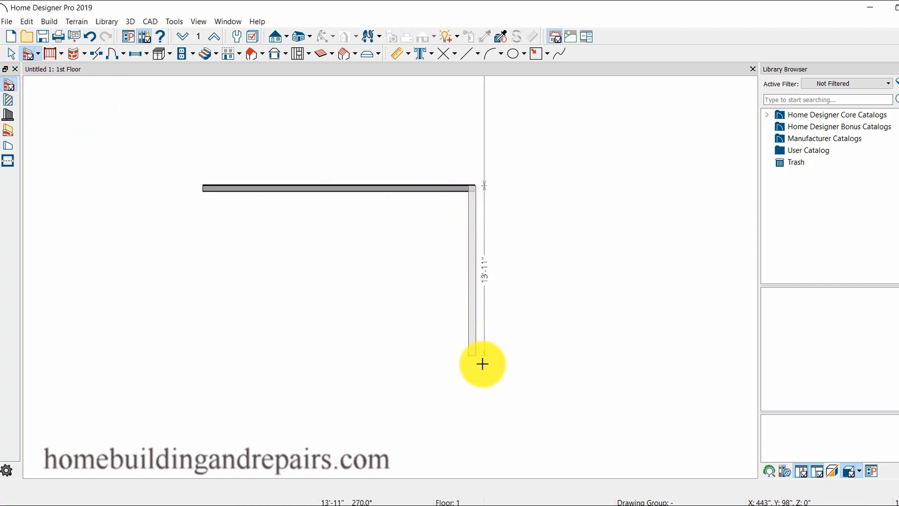
left_click_drag(482, 364, 188, 367)
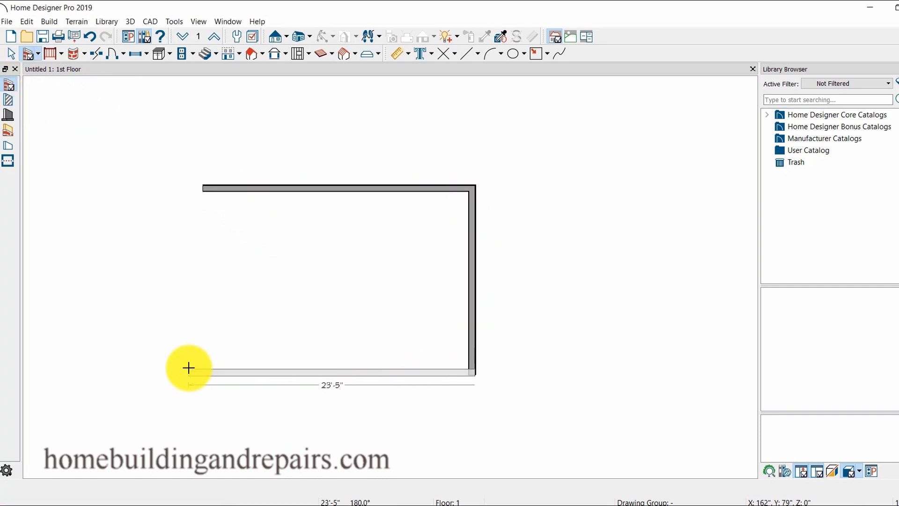
left_click_drag(188, 367, 193, 187)
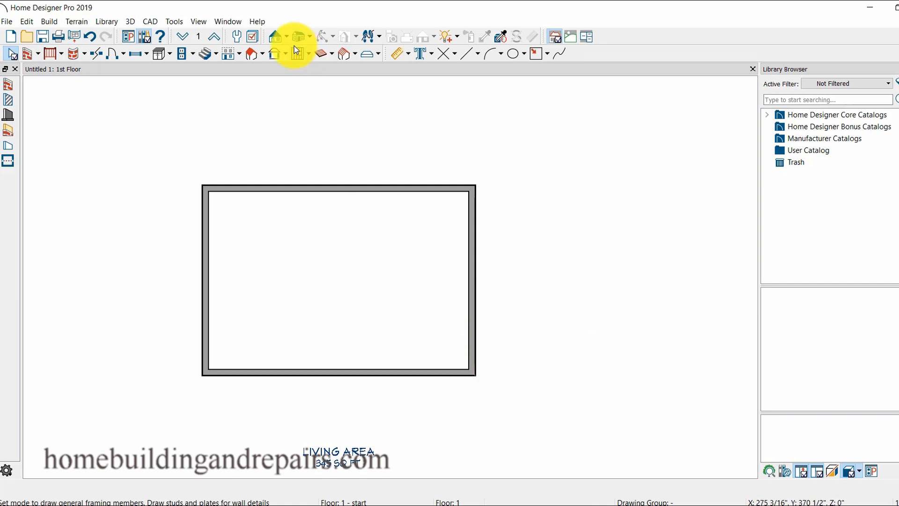
Show a Perspective Full Overview, inspect a wall's Wall Specification unchanged, and return to the 1st Floor plan.
left_click(300, 37)
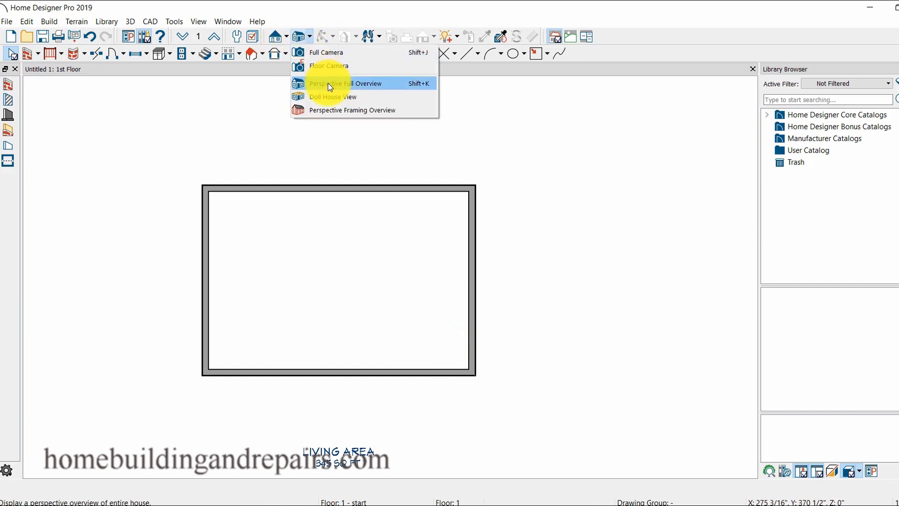
left_click(345, 83)
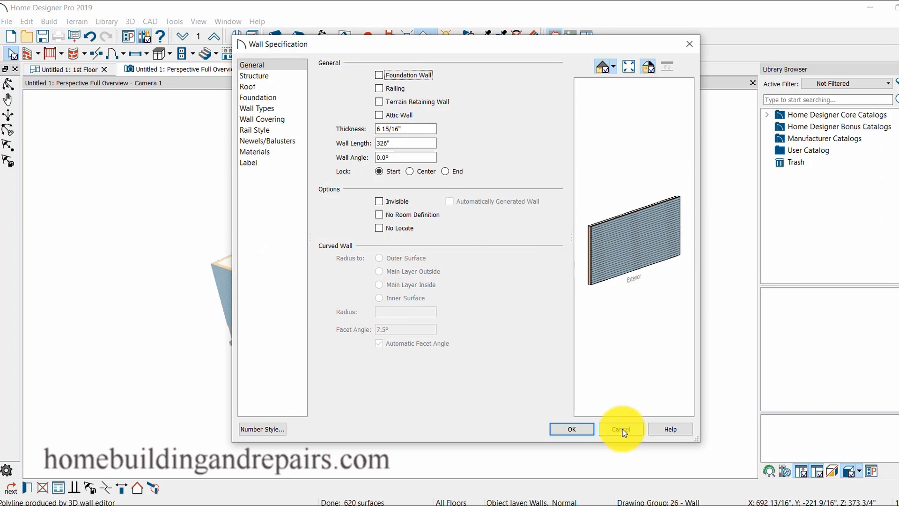
left_click(620, 429)
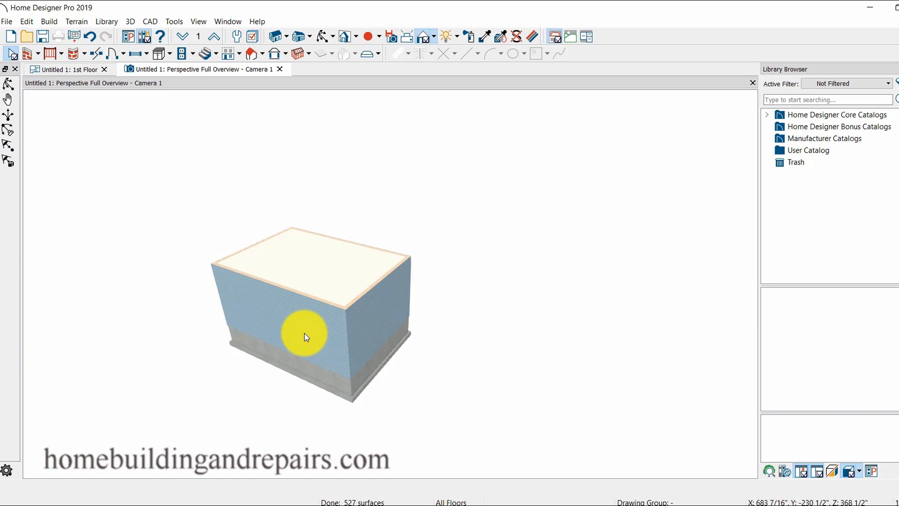
double_click(303, 336)
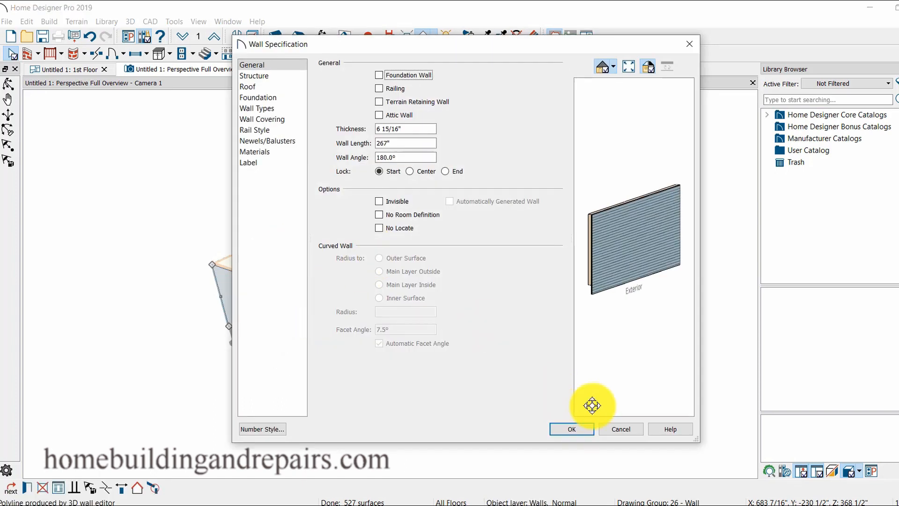
left_click(572, 429)
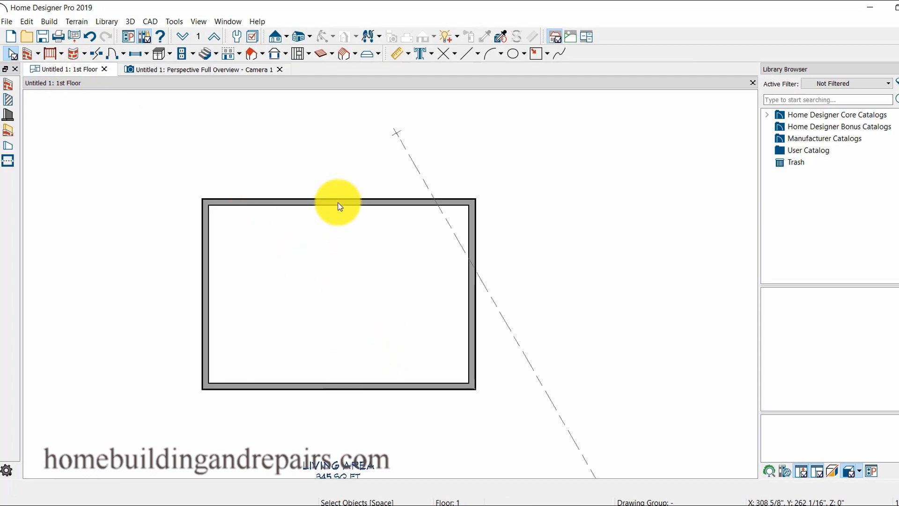
Set the top wall to Specify Railing with railing height 60 inches in its Wall Specification.
double_click(338, 200)
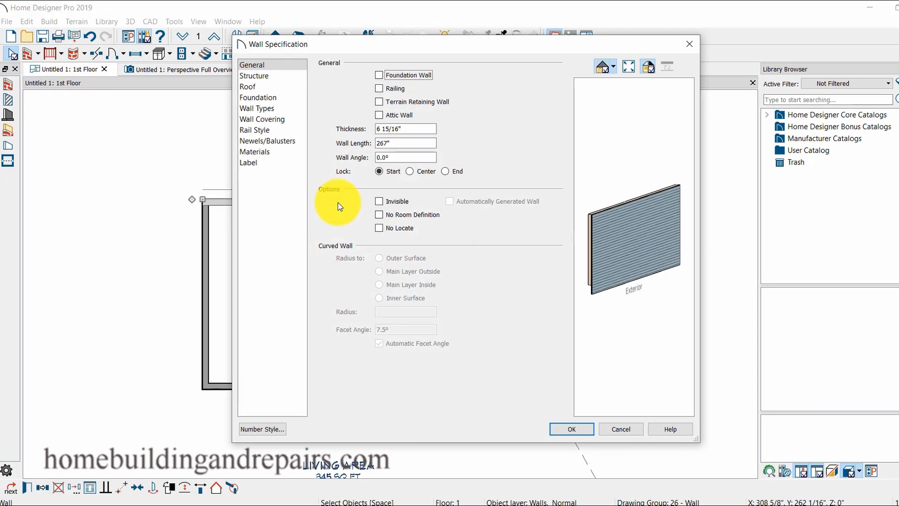
left_click(378, 88)
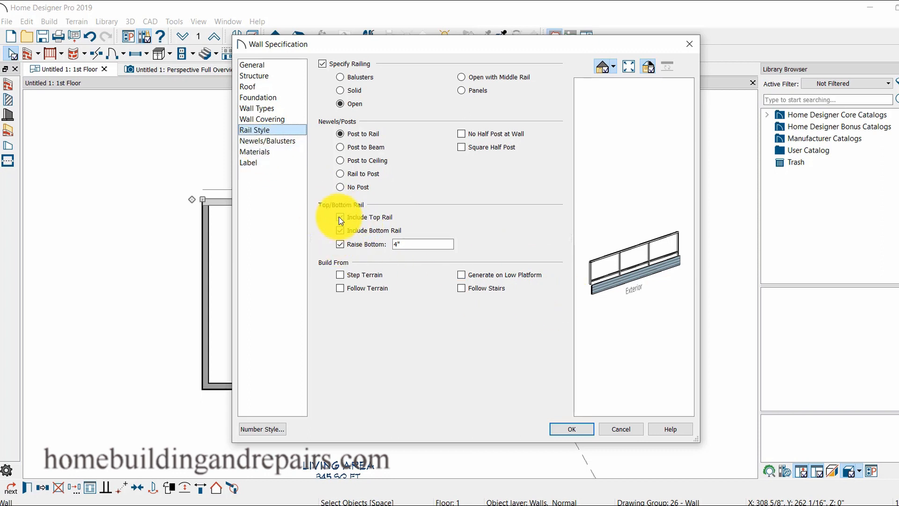
left_click(266, 141)
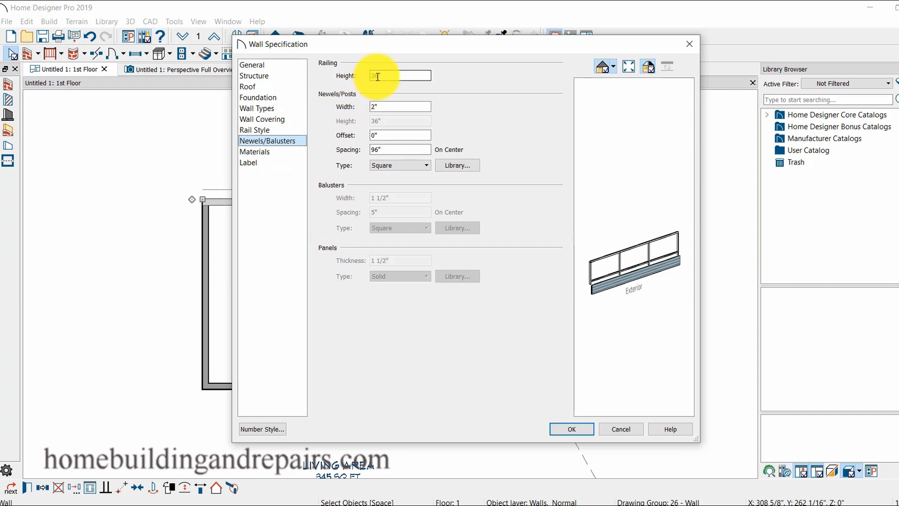
type("36")
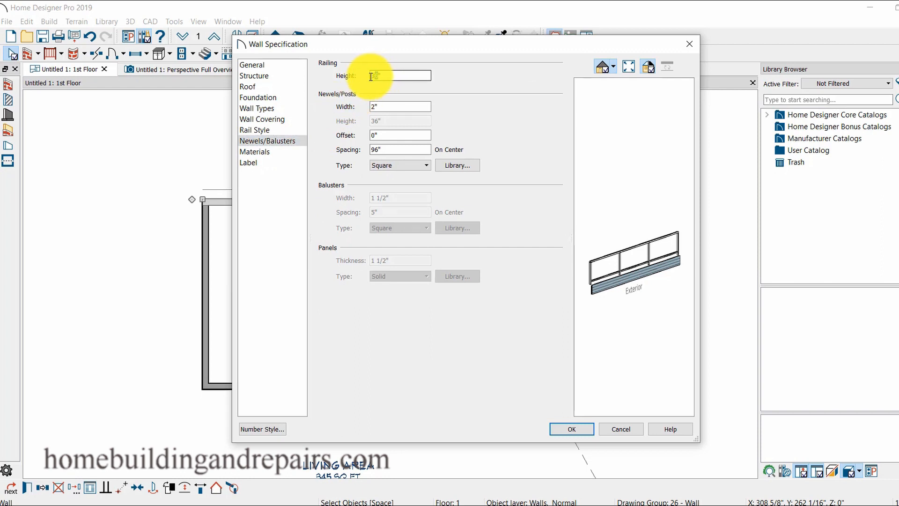
left_click(400, 75)
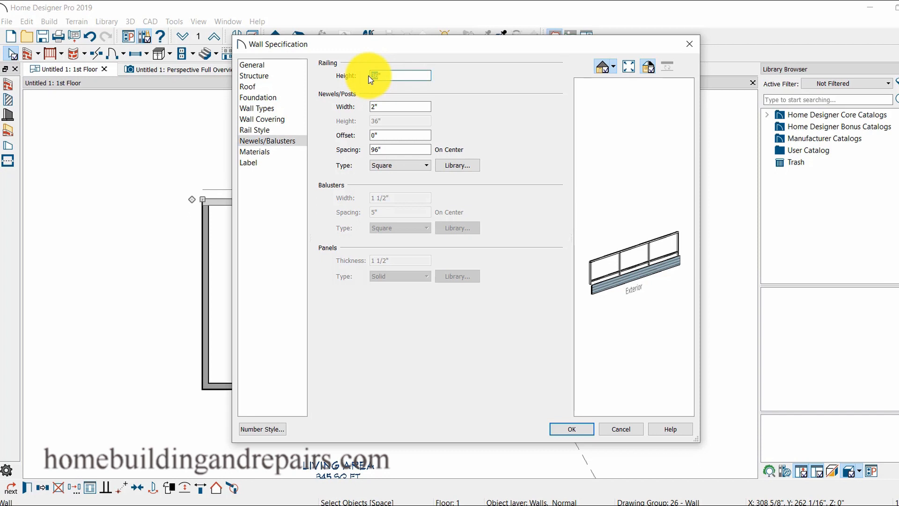
type("60")
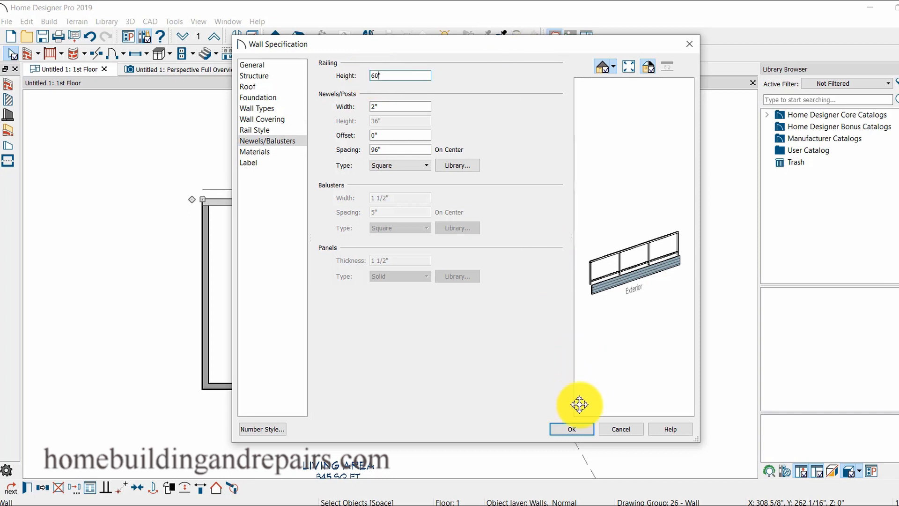
left_click(570, 428)
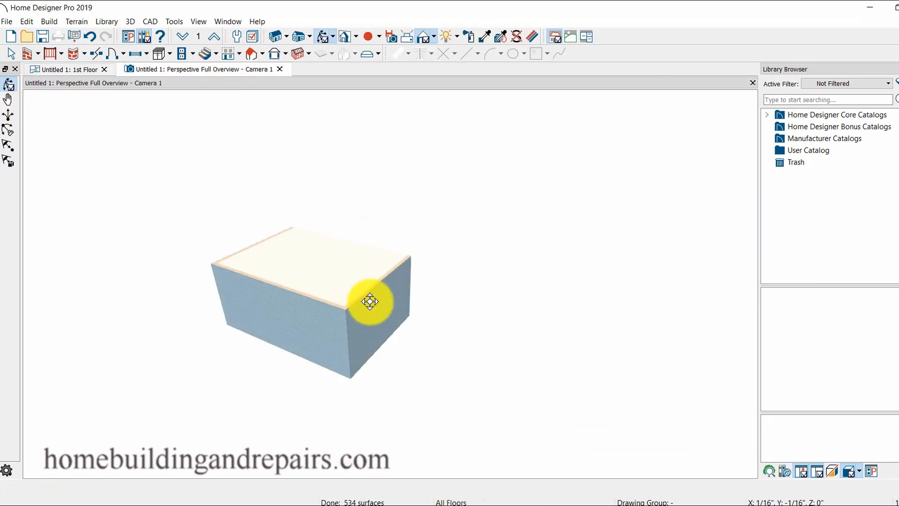
Orbit to the open side and switch the railing wall's Rail Style to Solid.
left_click_drag(370, 303, 379, 277)
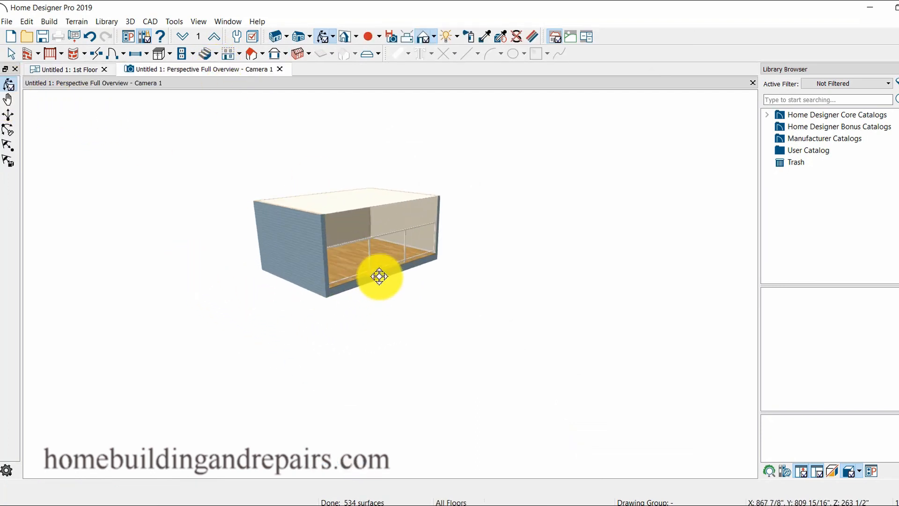
left_click_drag(380, 276, 379, 329)
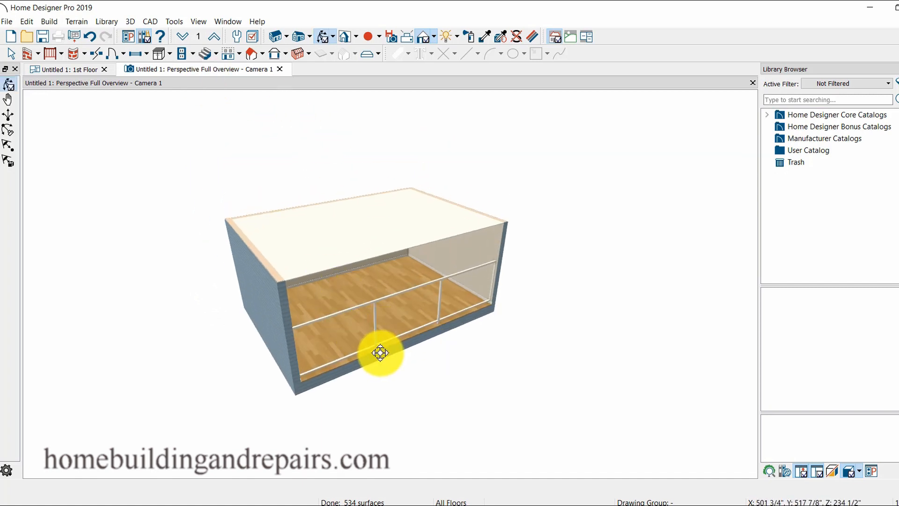
double_click(380, 353)
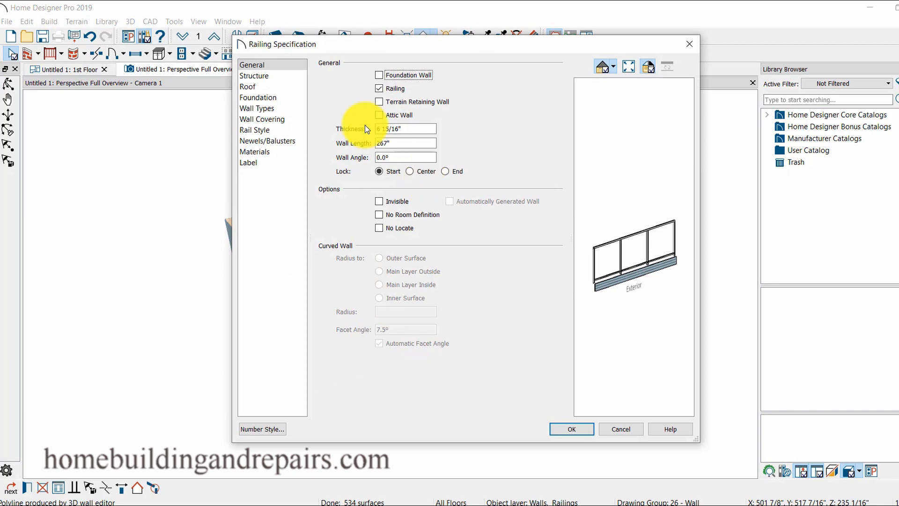
left_click(255, 130)
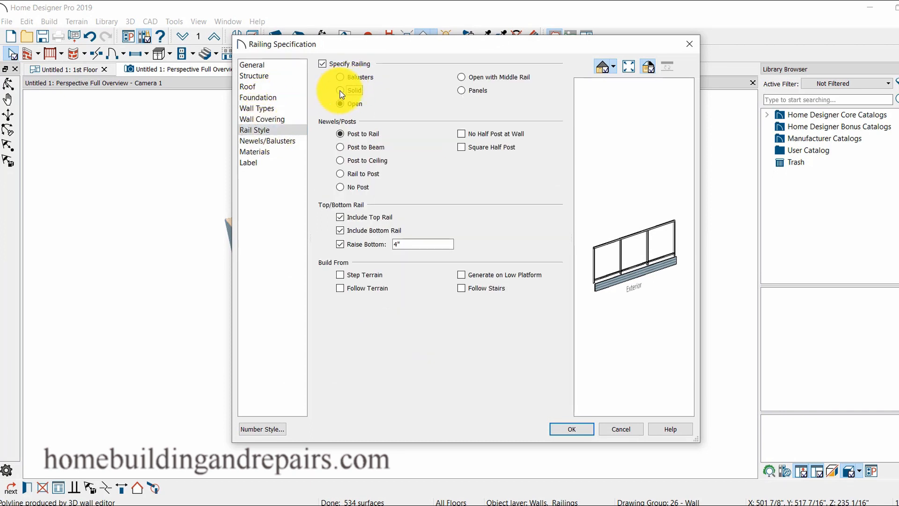
left_click(570, 429)
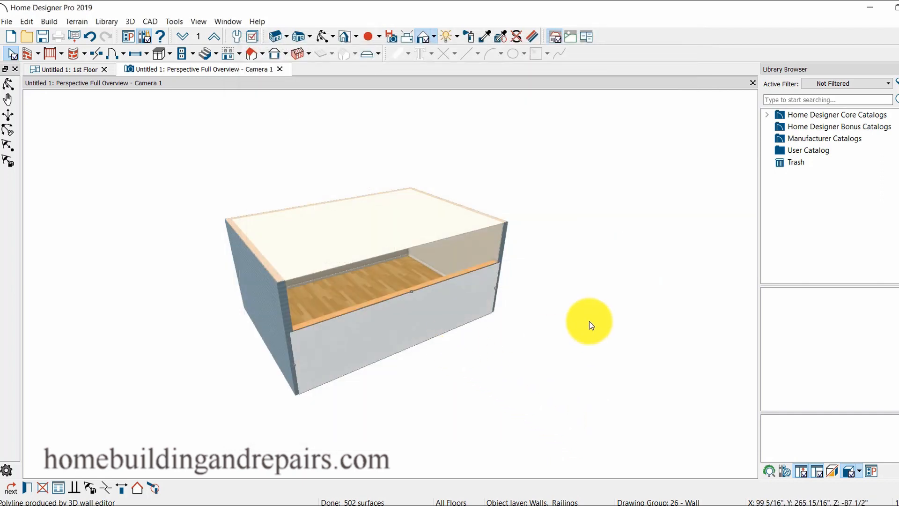
left_click_drag(591, 325, 389, 316)
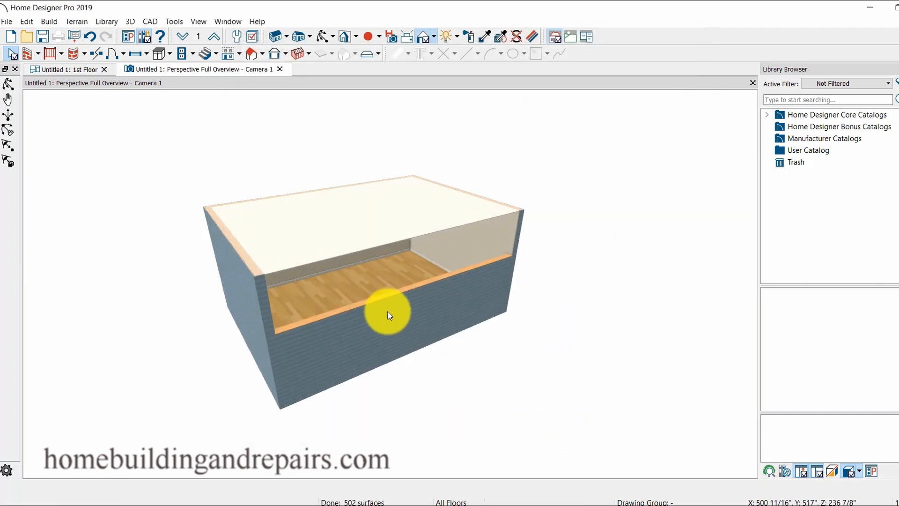
left_click_drag(387, 315, 321, 323)
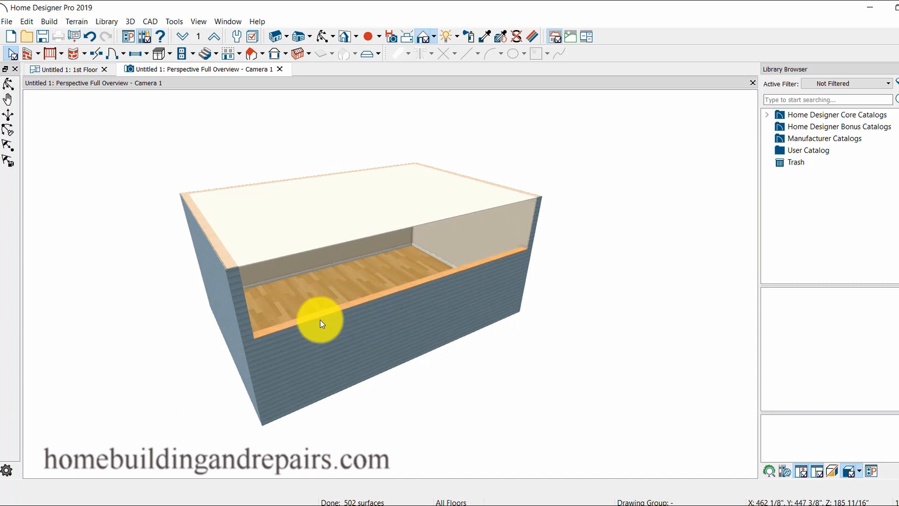
left_click_drag(321, 324, 54, 124)
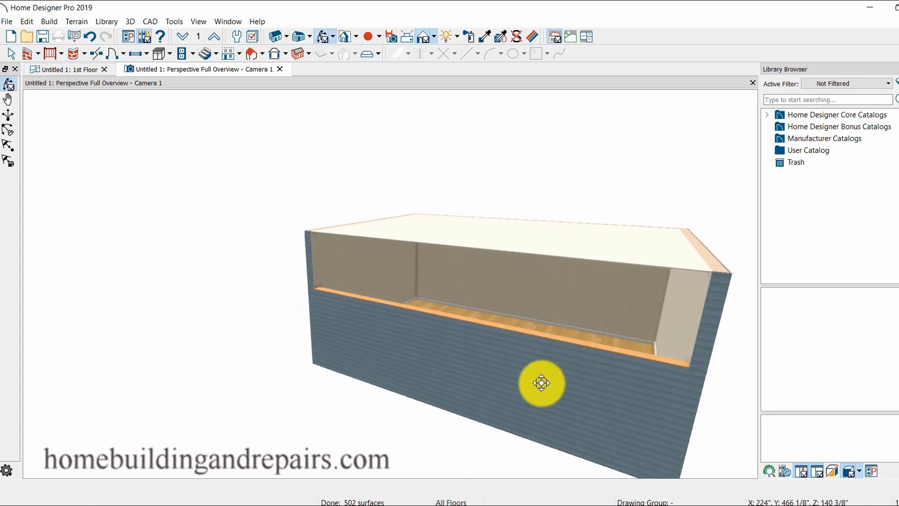
left_click_drag(543, 383, 457, 363)
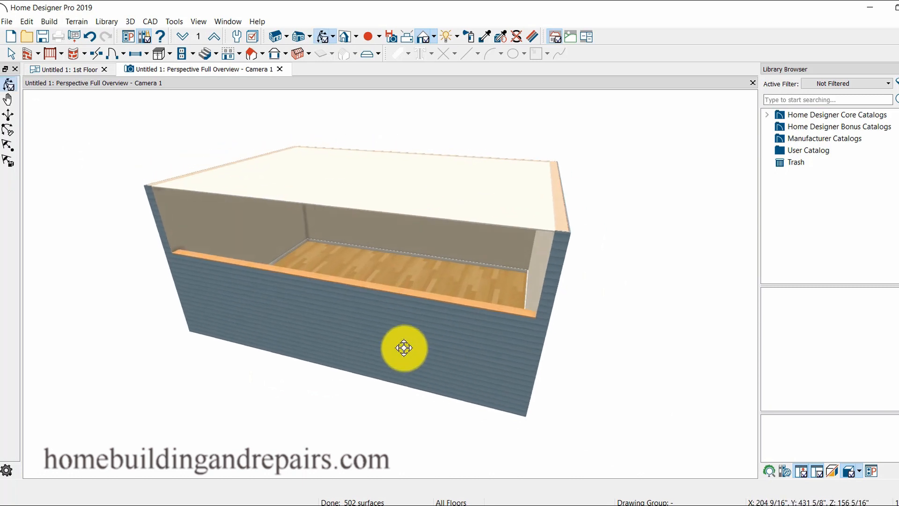
left_click_drag(405, 348, 451, 344)
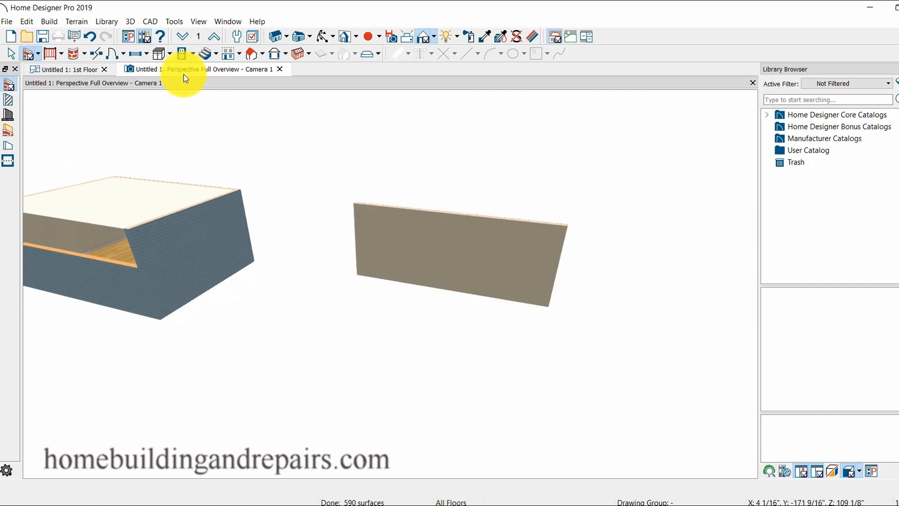
Draw four walls closing a new rectangular 342 sq ft living area on the 1st Floor plan.
left_click(68, 69)
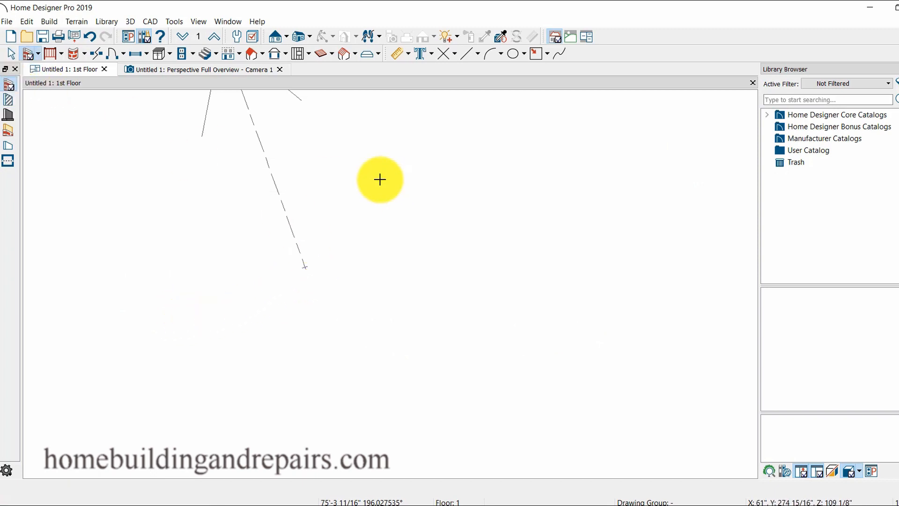
left_click_drag(379, 180, 505, 265)
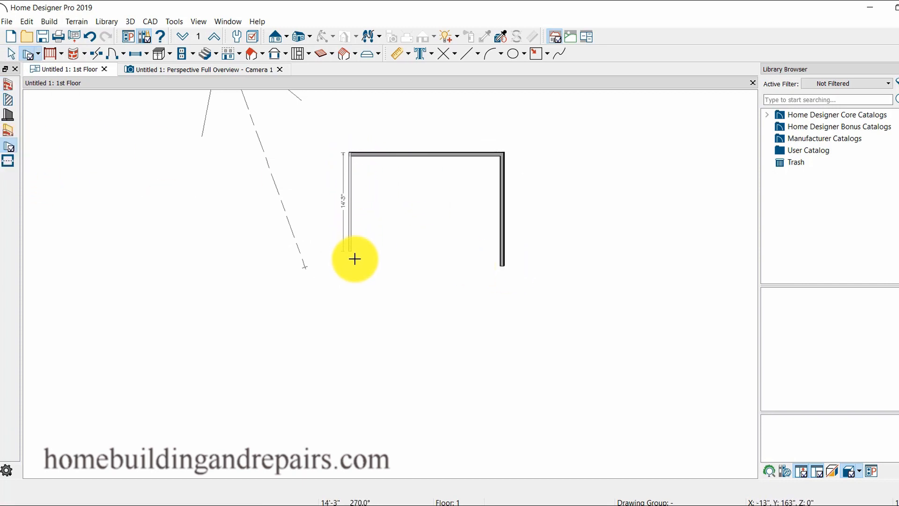
left_click_drag(354, 258, 483, 270)
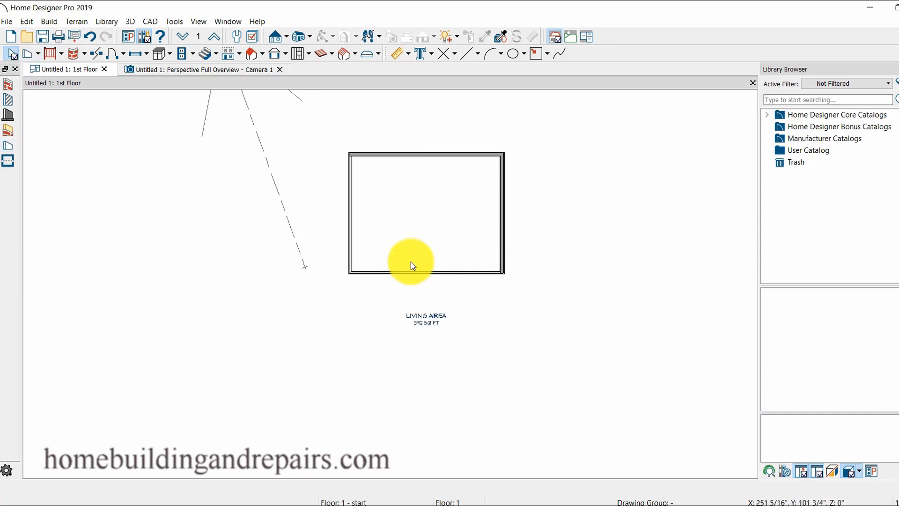
left_click(201, 68)
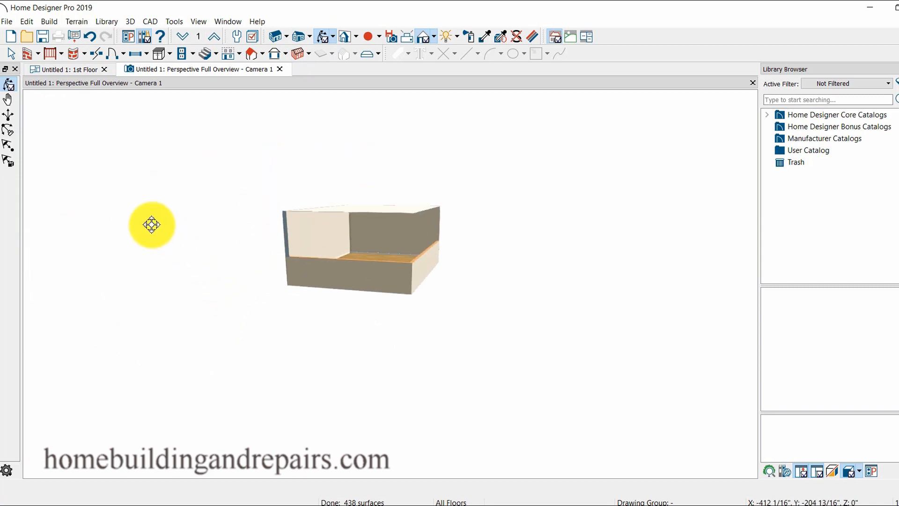
Orbit to the near half-wall and review its Wall Types panel, keeping Interior-4.
left_click_drag(152, 224, 362, 314)
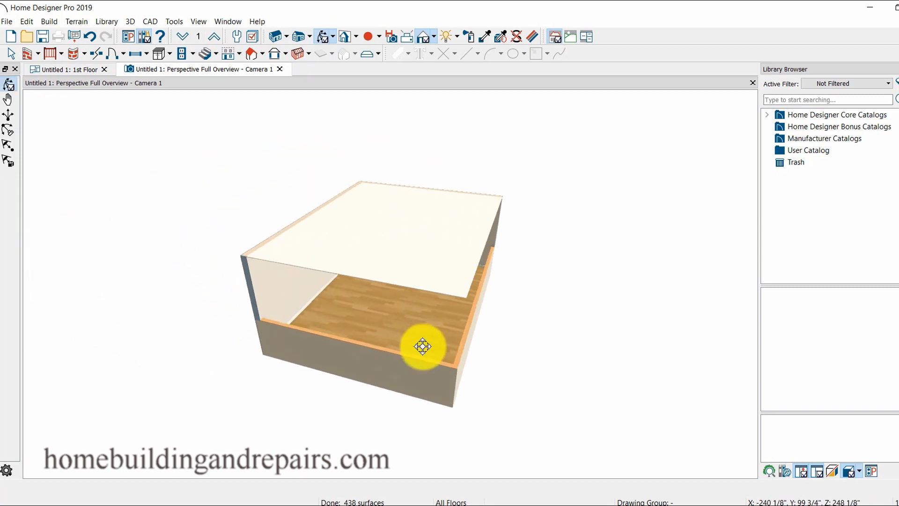
left_click_drag(423, 348, 484, 383)
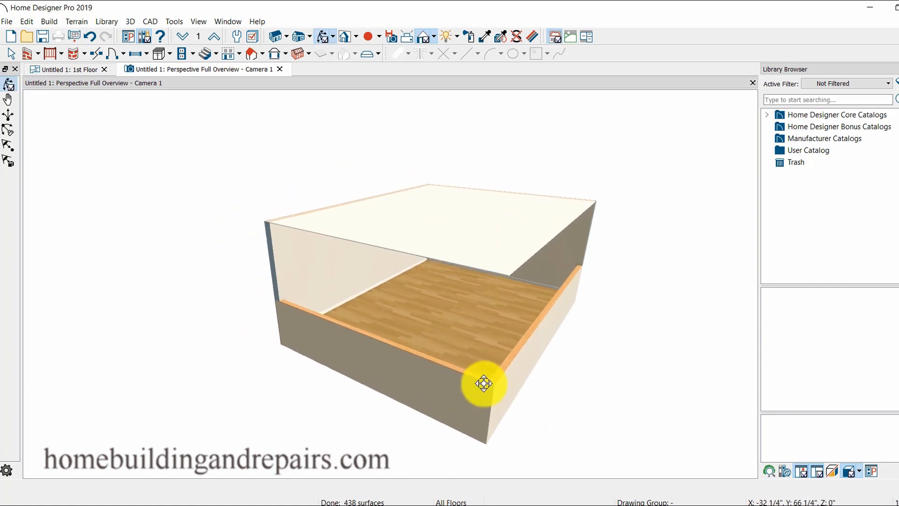
left_click_drag(484, 383, 378, 367)
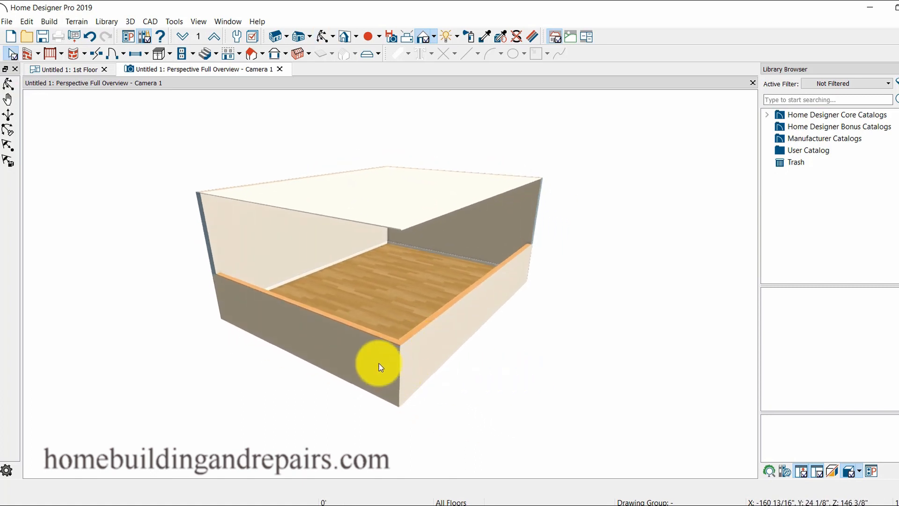
double_click(378, 367)
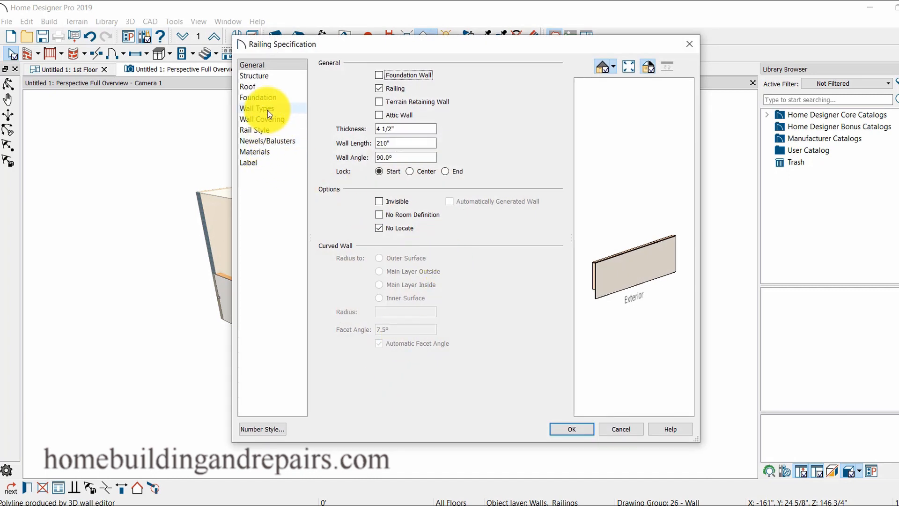
left_click(256, 108)
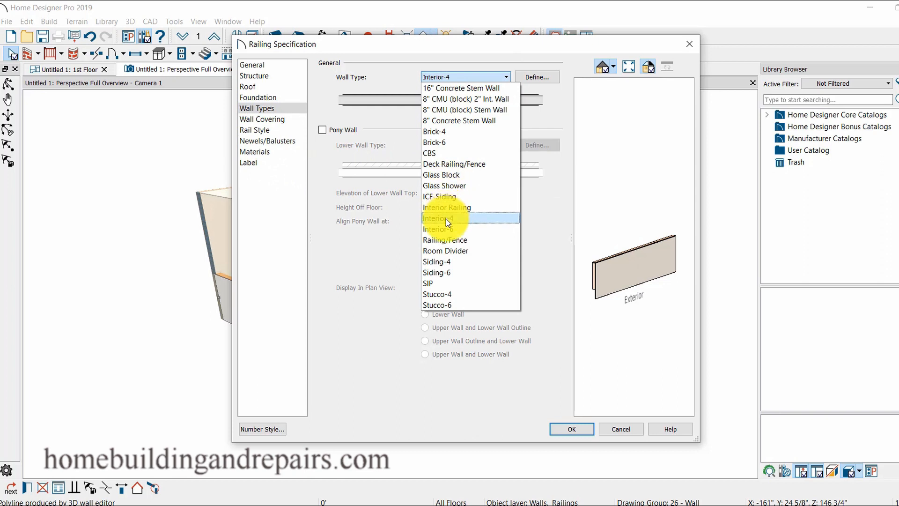
left_click(571, 429)
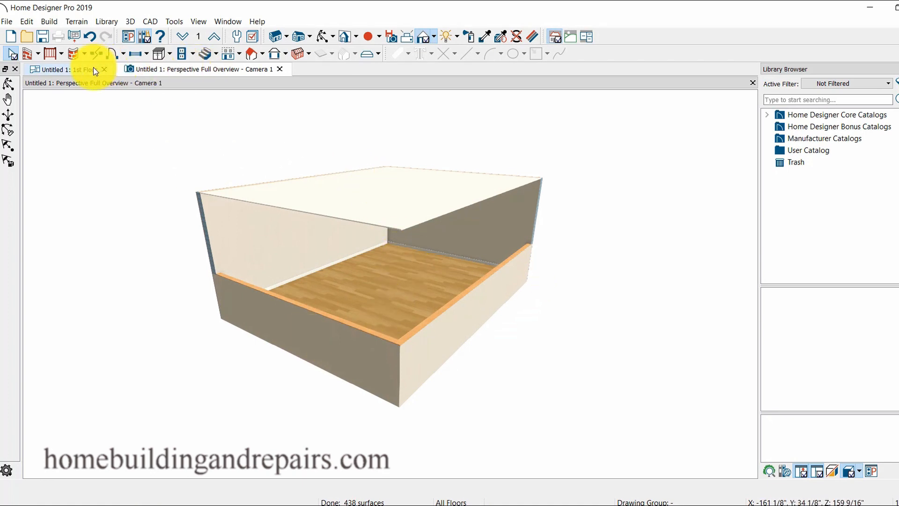
On the floor plan, set the room's bottom wall type to Siding-4.
left_click(64, 68)
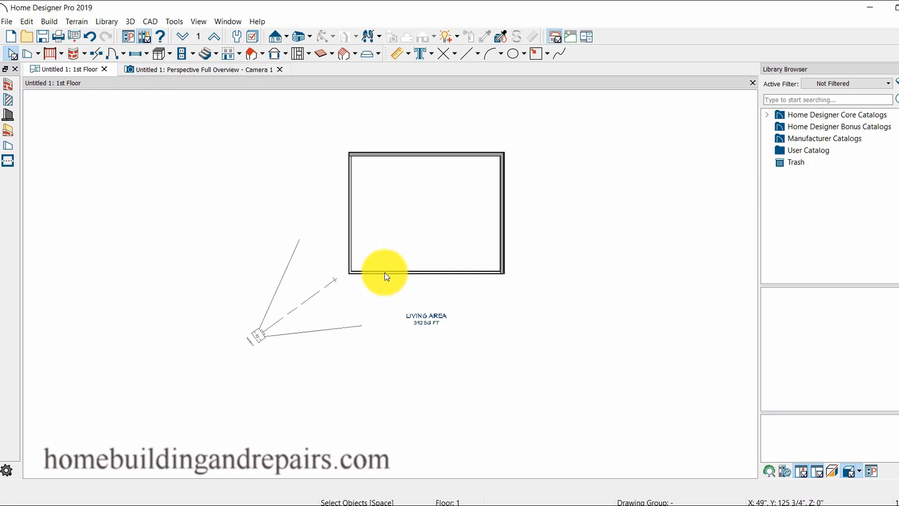
double_click(384, 275)
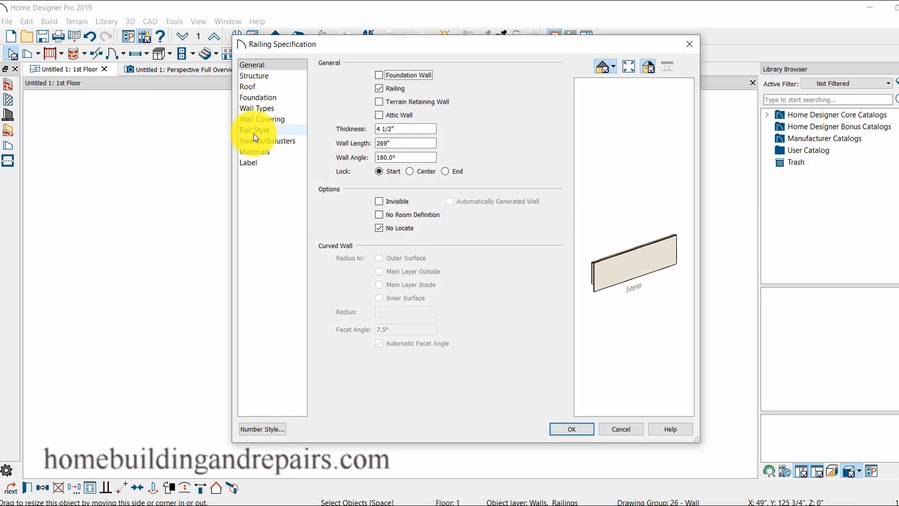
left_click(257, 108)
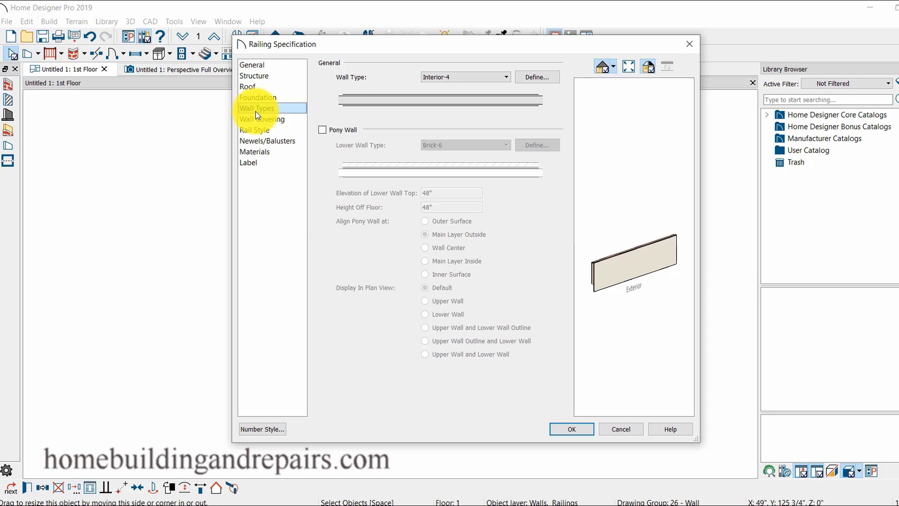
left_click(506, 77)
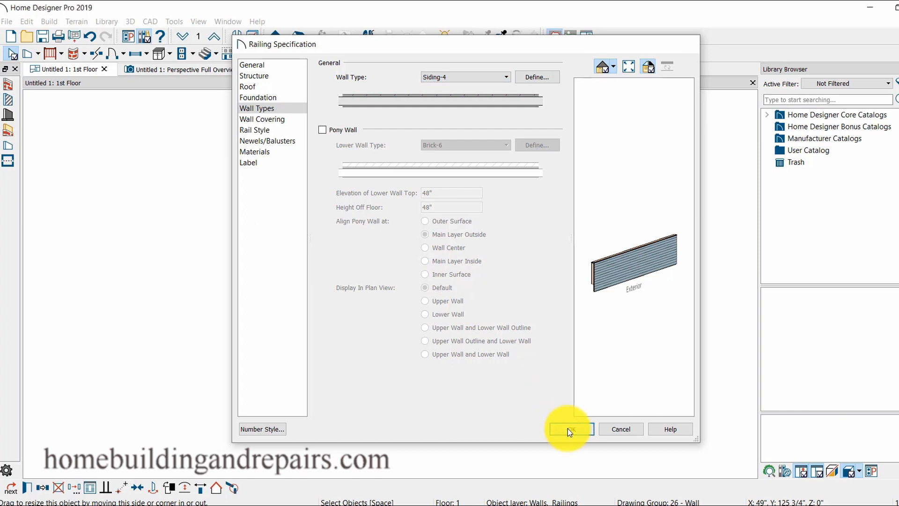
left_click(570, 429)
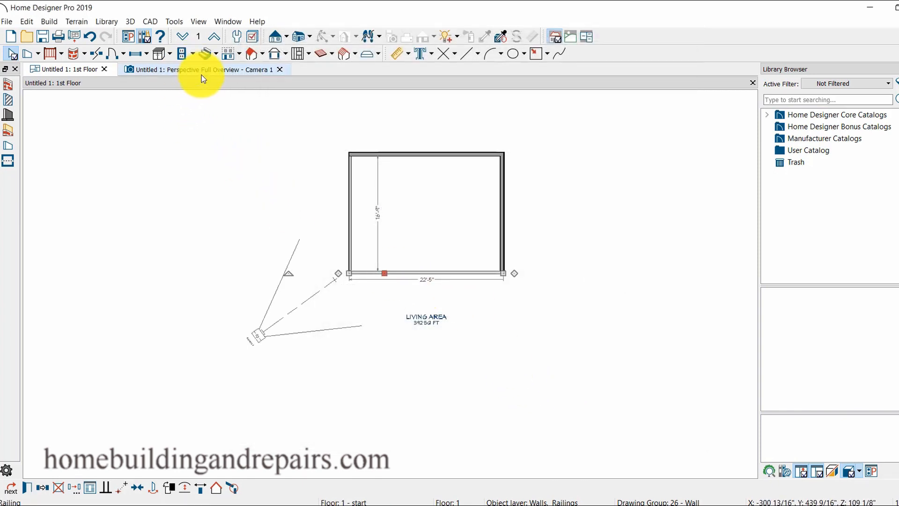
Orbit the 3D overview around the room to inspect the new siding half-wall.
left_click(201, 69)
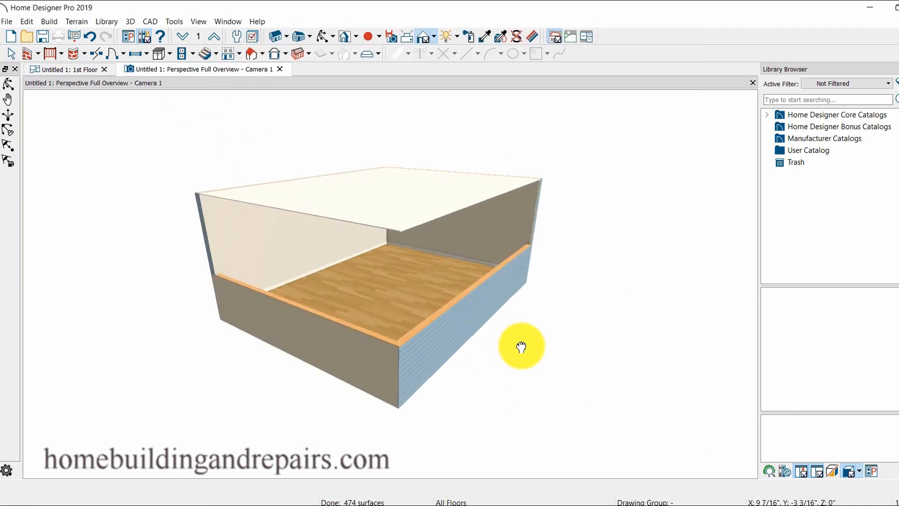
left_click_drag(522, 347, 437, 364)
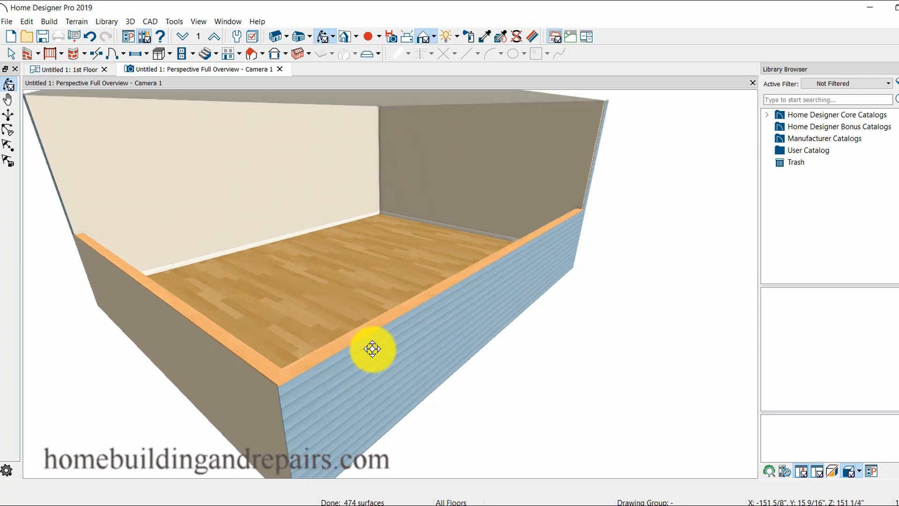
left_click_drag(373, 348, 368, 366)
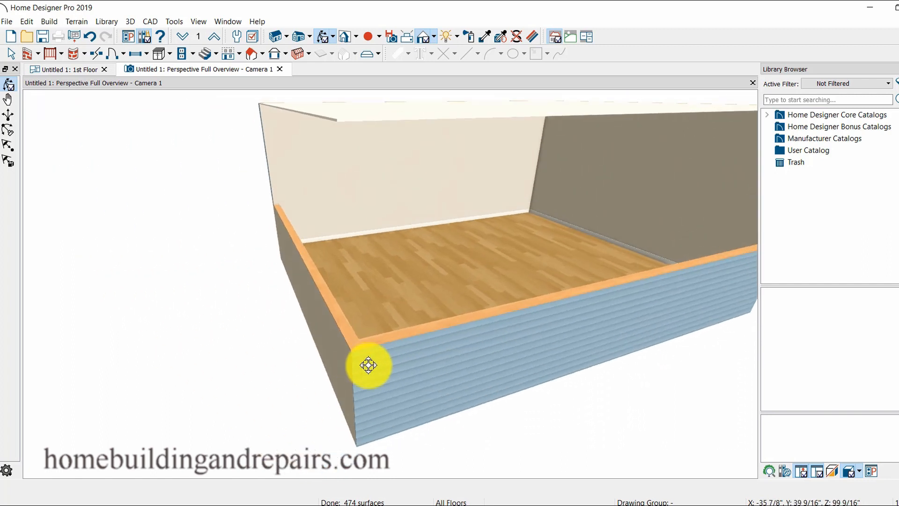
left_click_drag(369, 366, 276, 369)
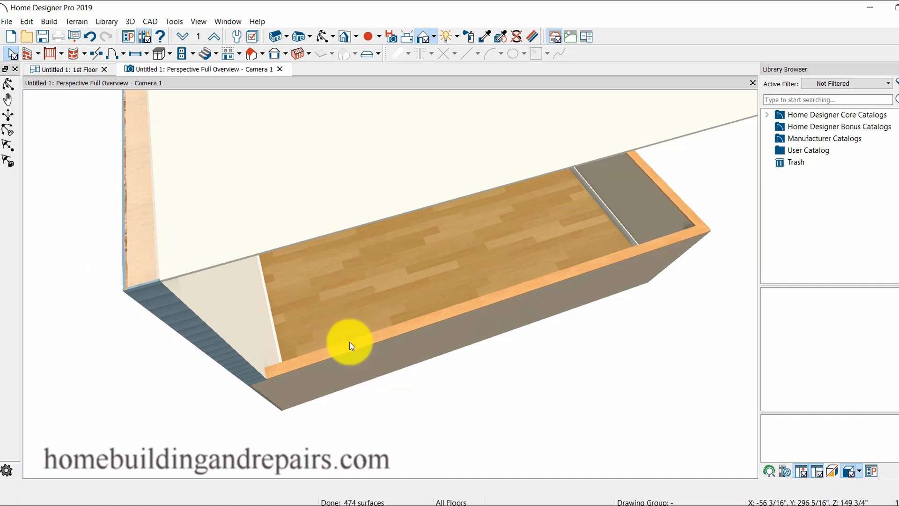
left_click_drag(351, 345, 372, 326)
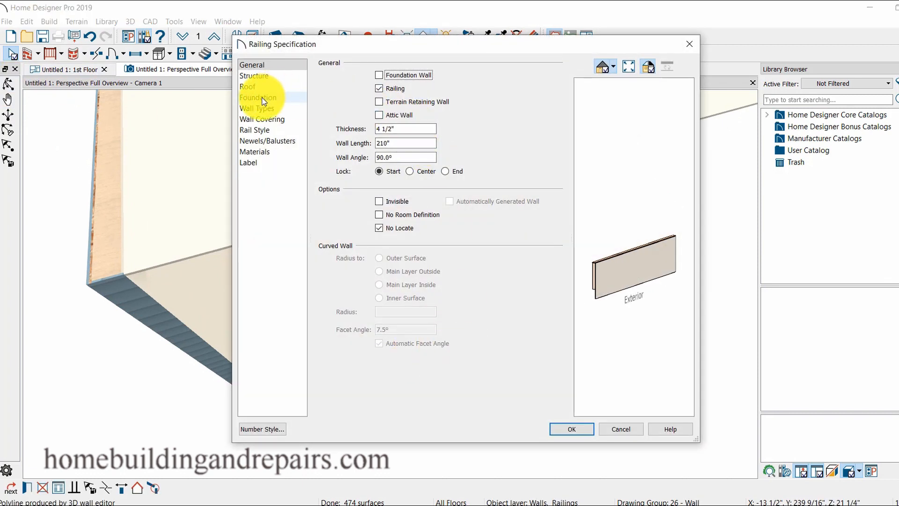
Uncheck Specify Railing on Rail Style so the wall becomes full height, then orbit around the room.
left_click(254, 129)
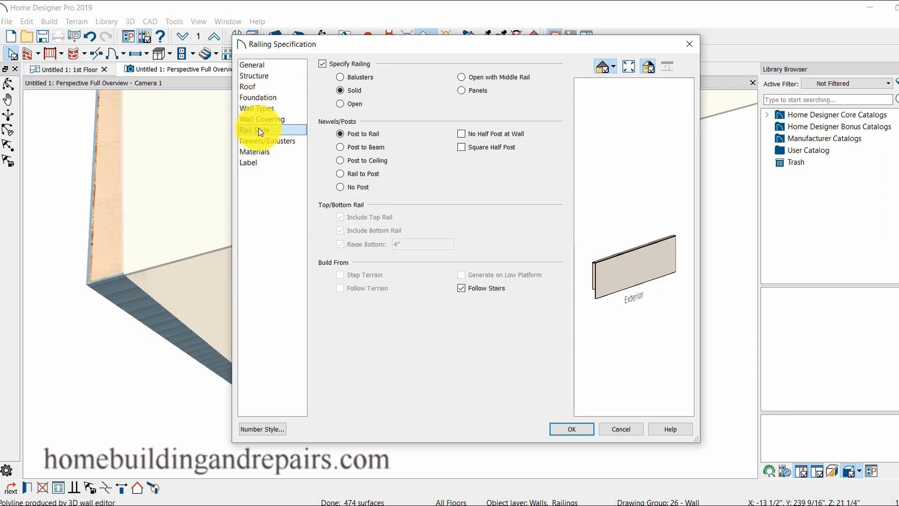
left_click(322, 64)
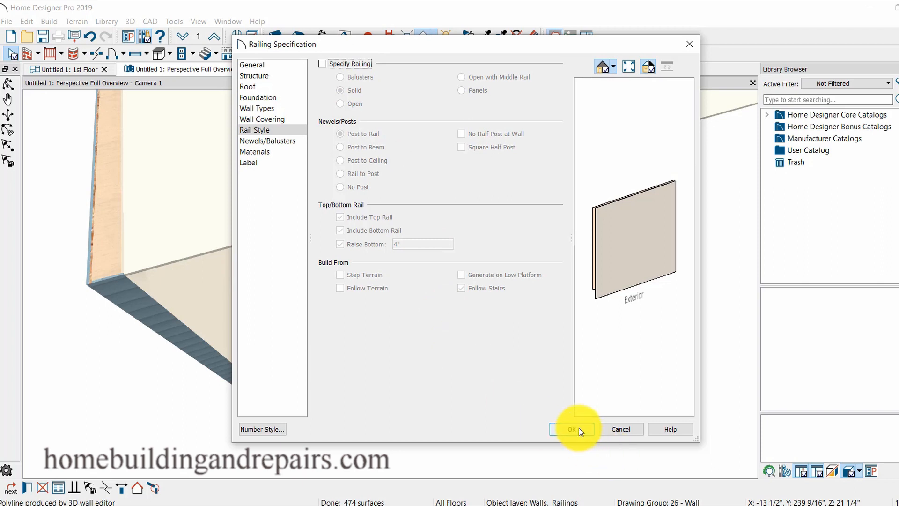
left_click(570, 429)
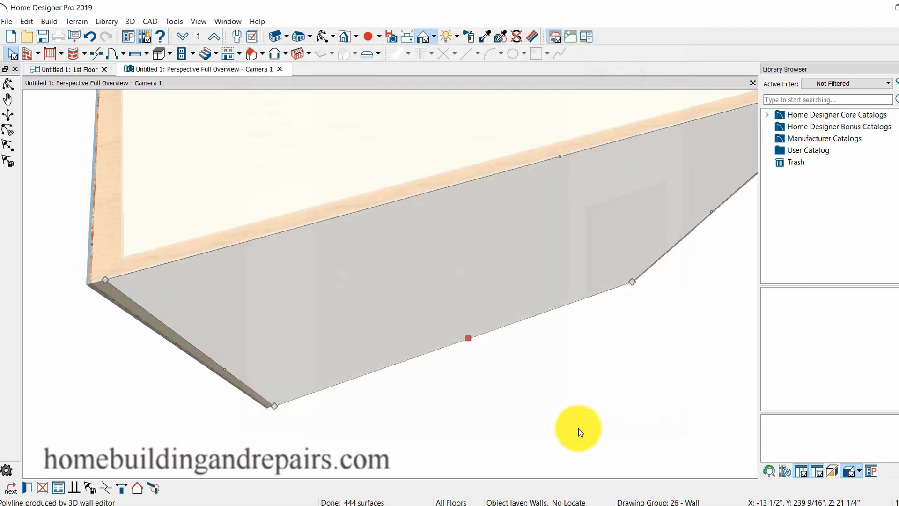
mouse_move(413, 313)
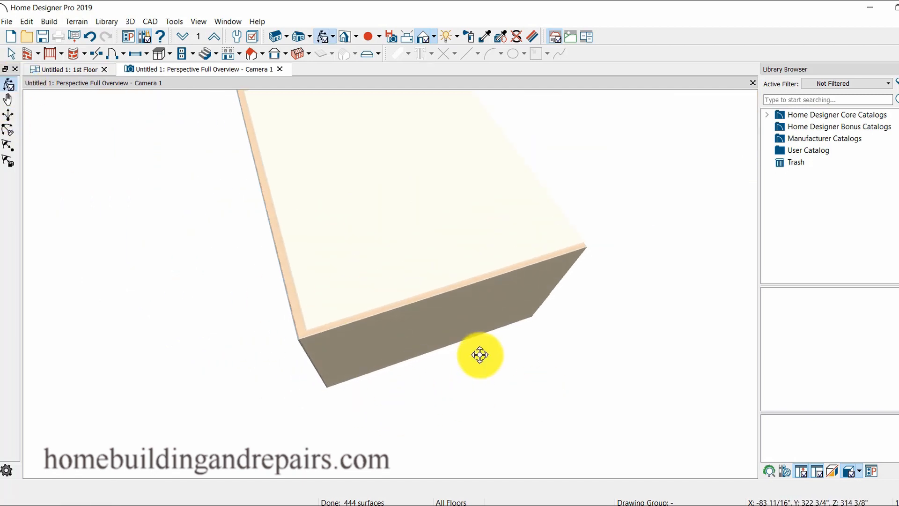
left_click_drag(480, 354, 528, 373)
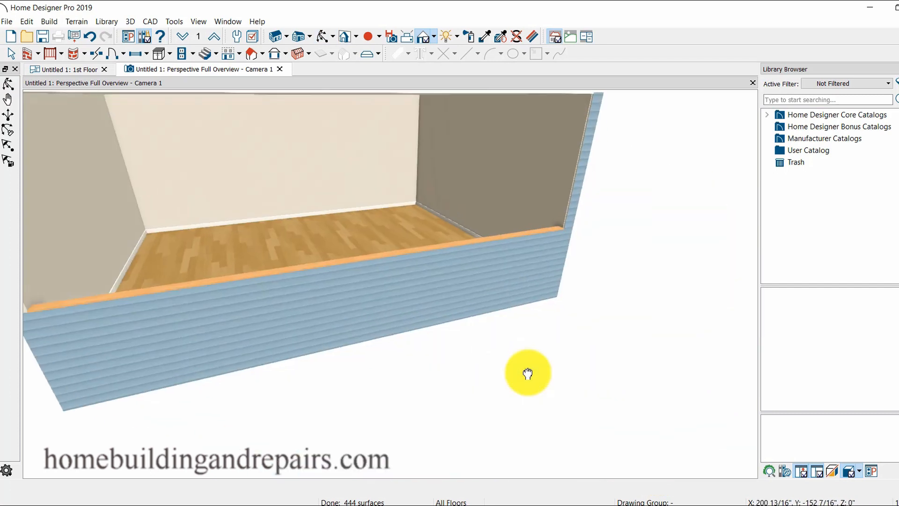
left_click_drag(528, 372, 300, 339)
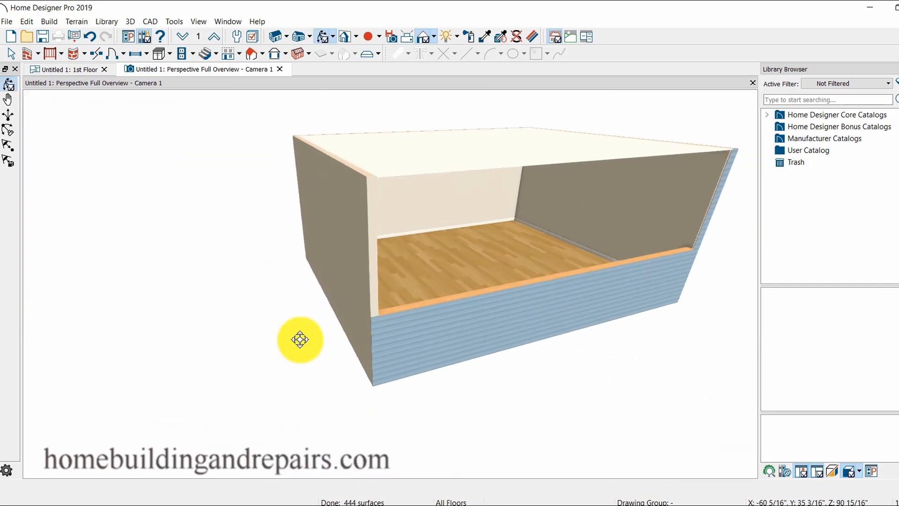
left_click_drag(300, 339, 377, 287)
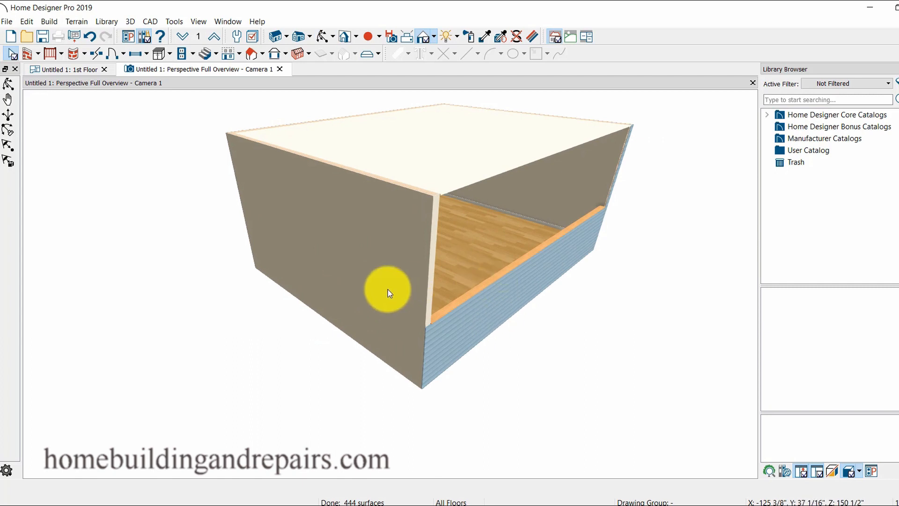
Make the front-left wall a Solid railing 12 inches high under Newels/Balusters.
left_click(386, 289)
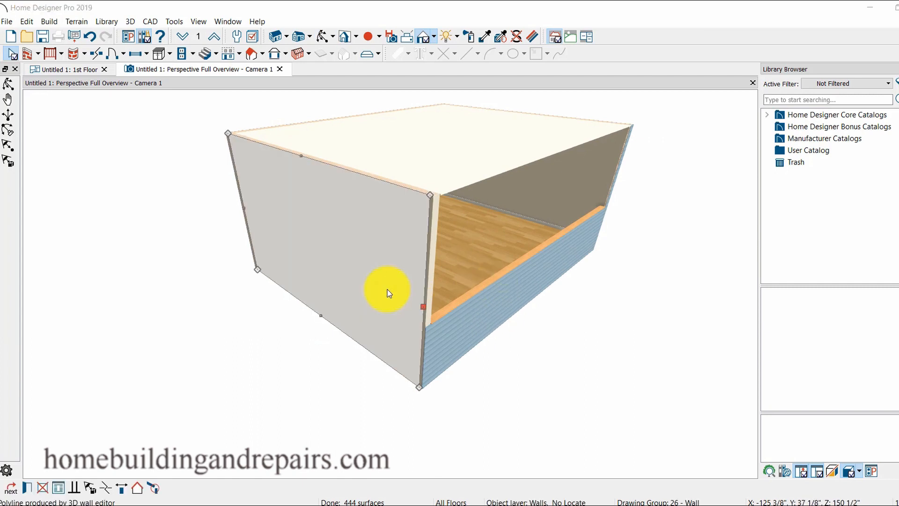
double_click(387, 292)
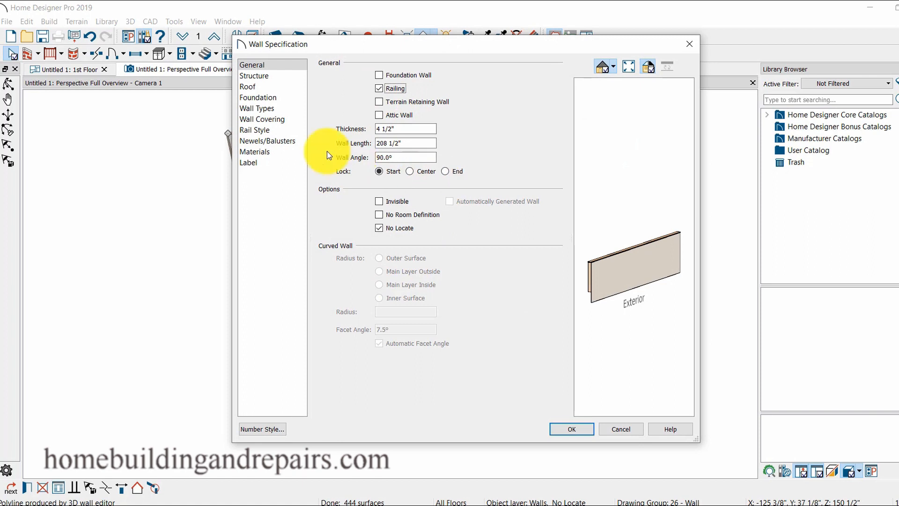
left_click(253, 129)
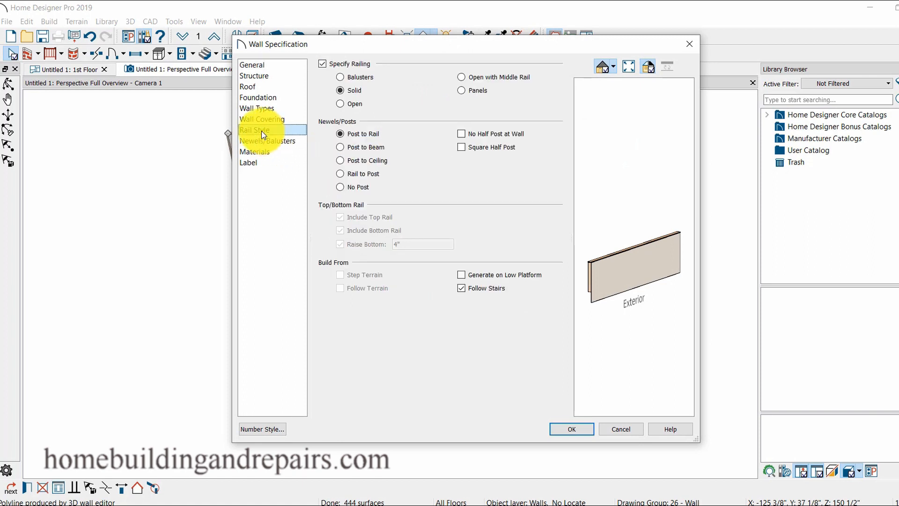
left_click(270, 141)
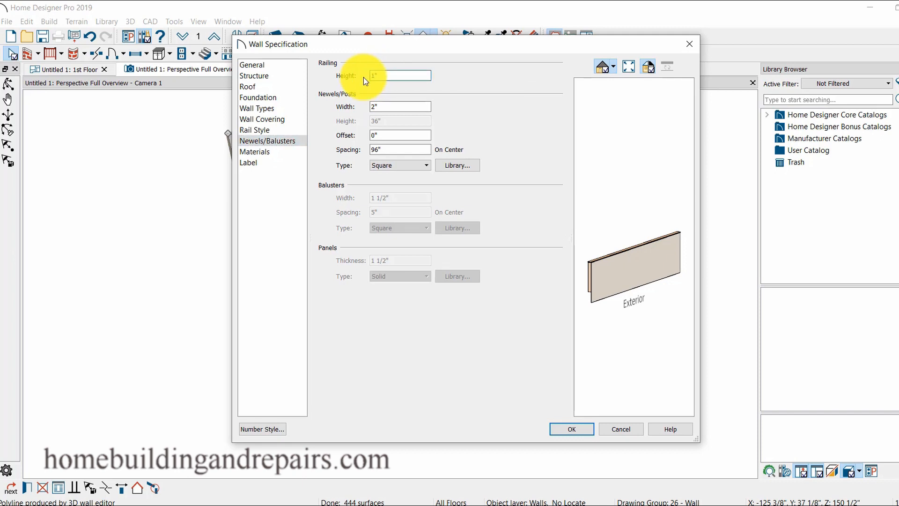
type("12")
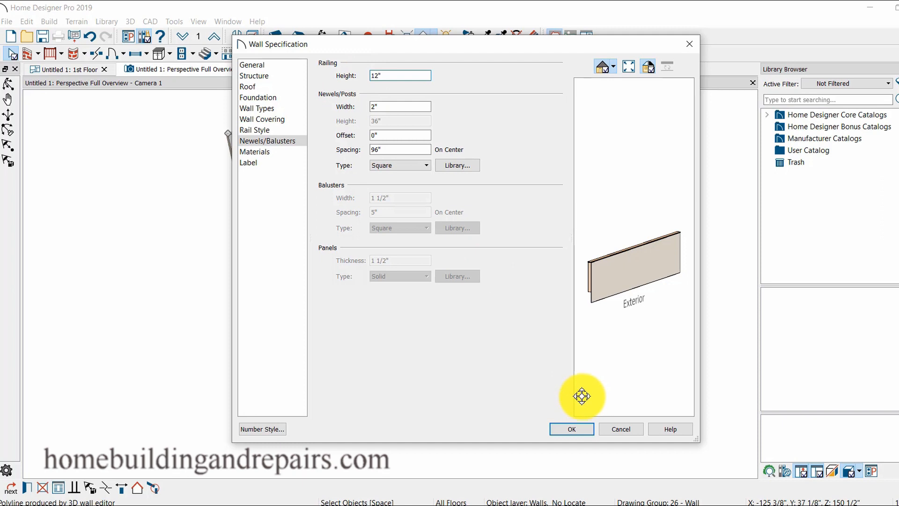
left_click(570, 429)
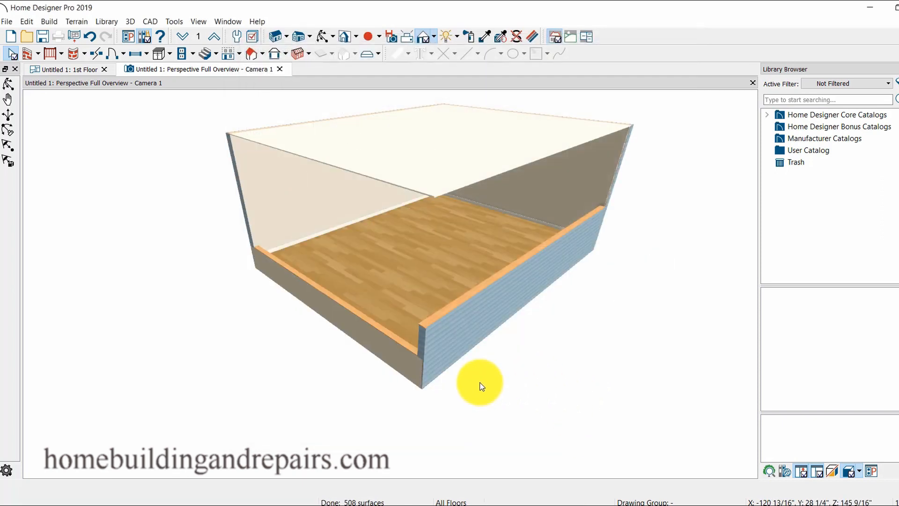
mouse_move(532, 336)
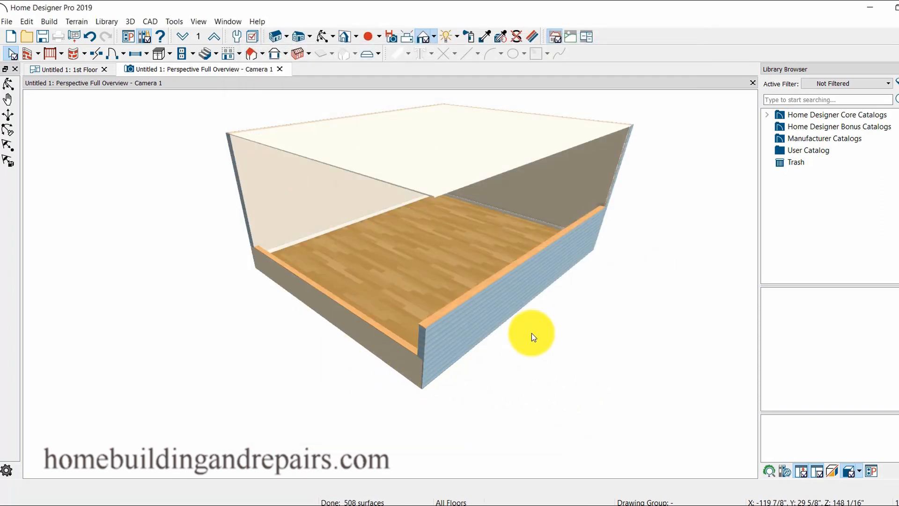
left_click_drag(531, 335, 454, 373)
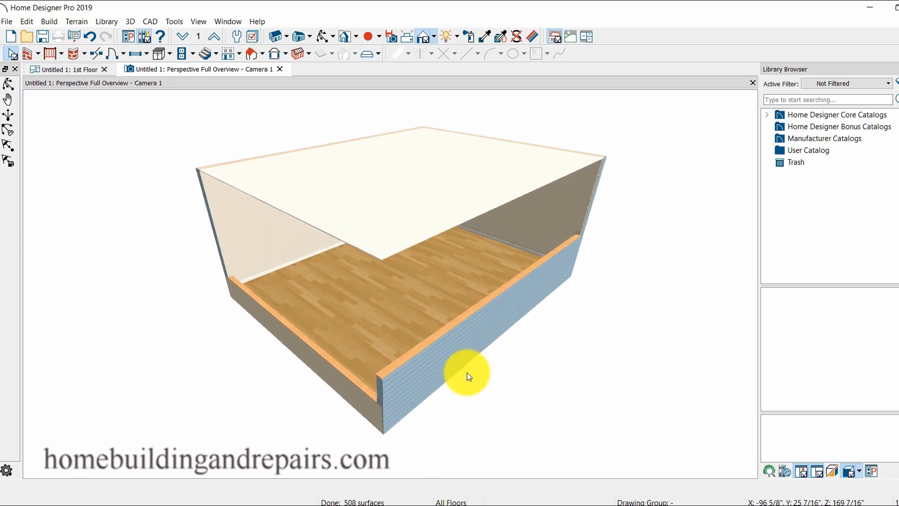
mouse_move(527, 335)
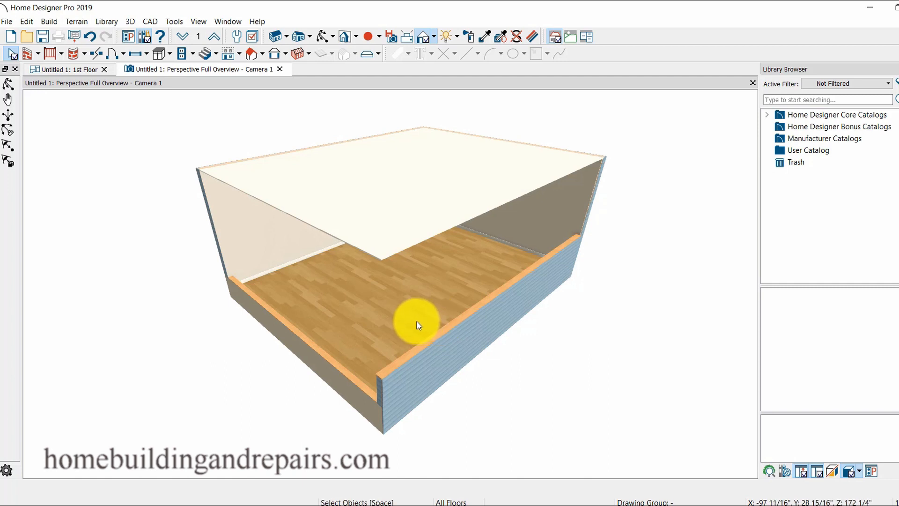
mouse_move(411, 308)
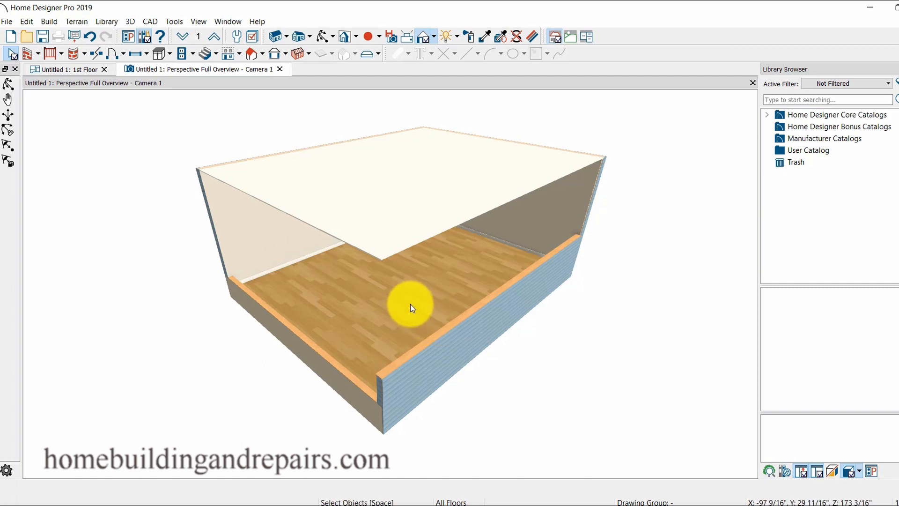
Set the room's Floor (C) to -12" in the Structure panel of Room Specification.
double_click(410, 303)
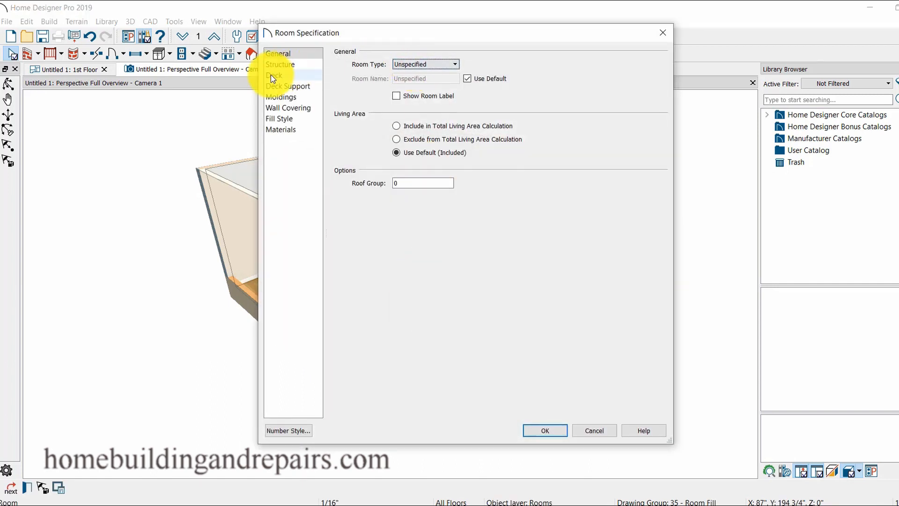
left_click(280, 64)
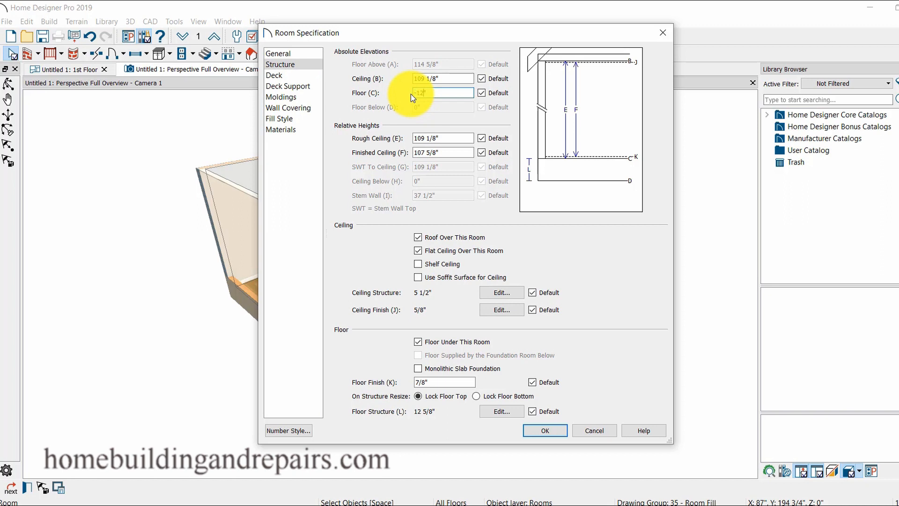
left_click(543, 430)
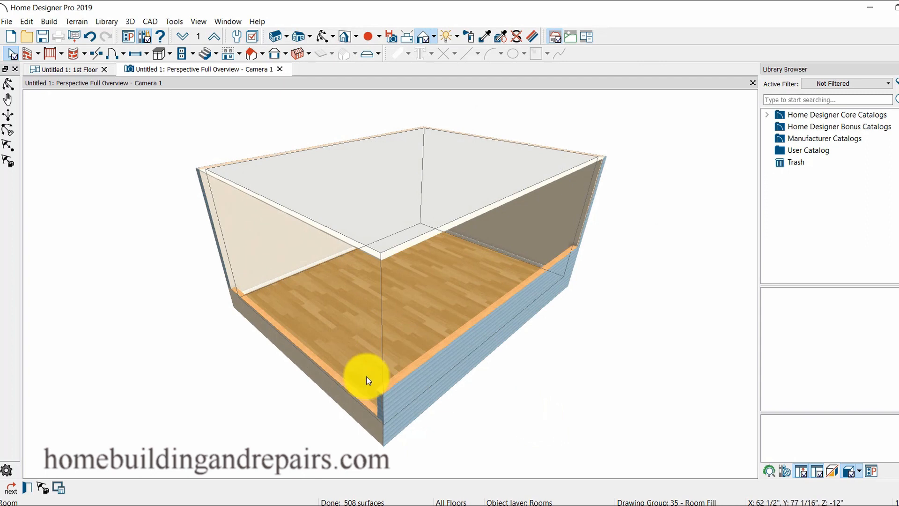
mouse_move(522, 366)
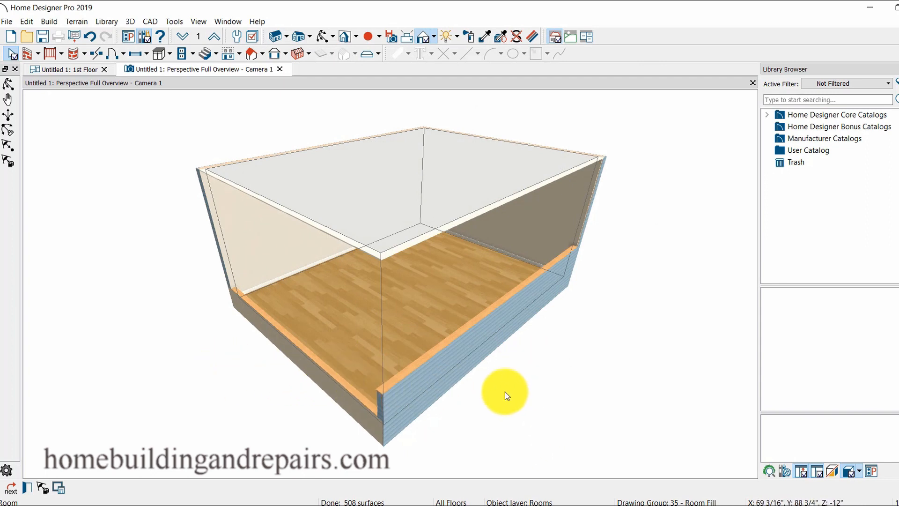
mouse_move(273, 347)
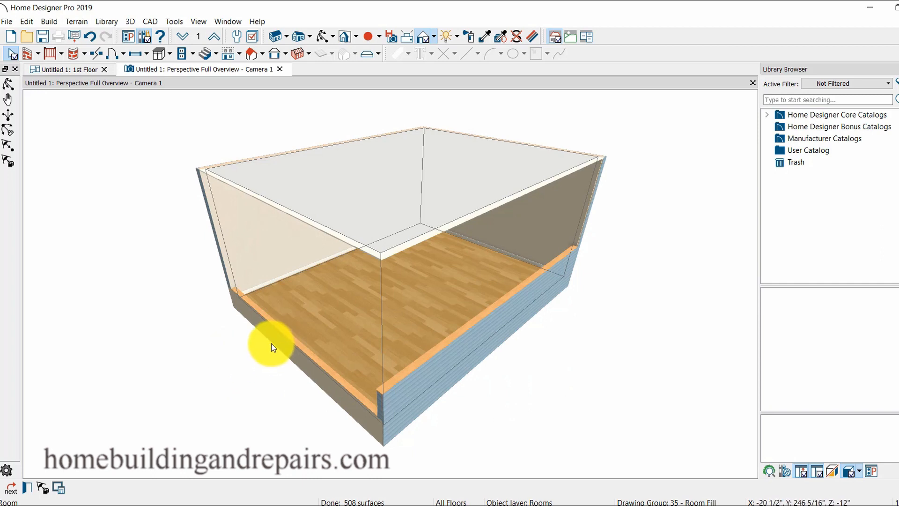